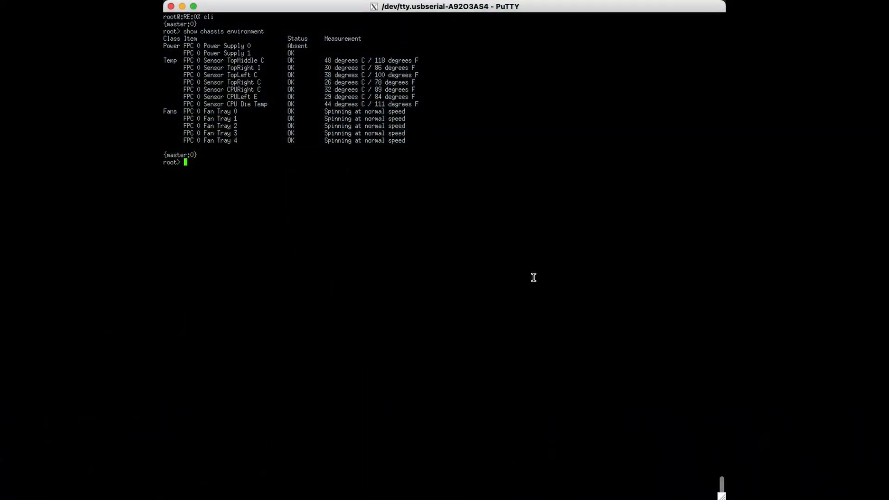
mouse_move(293, 203)
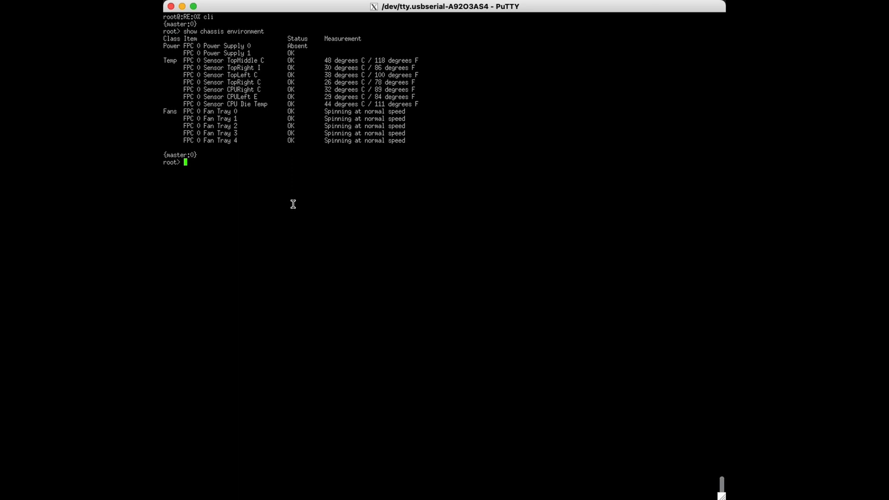
Step: Run 'show chassis environment' at the root> prompt to confirm both power supplies report OK
text(show chassis environment)
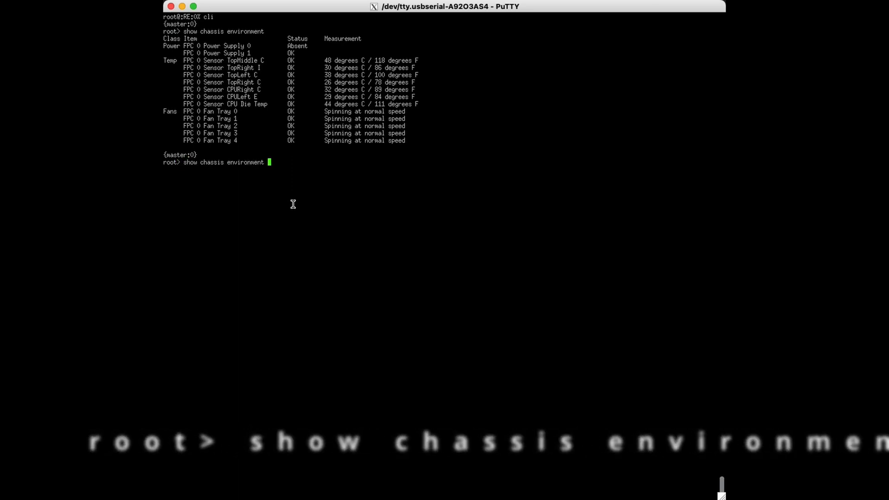
key(Return)
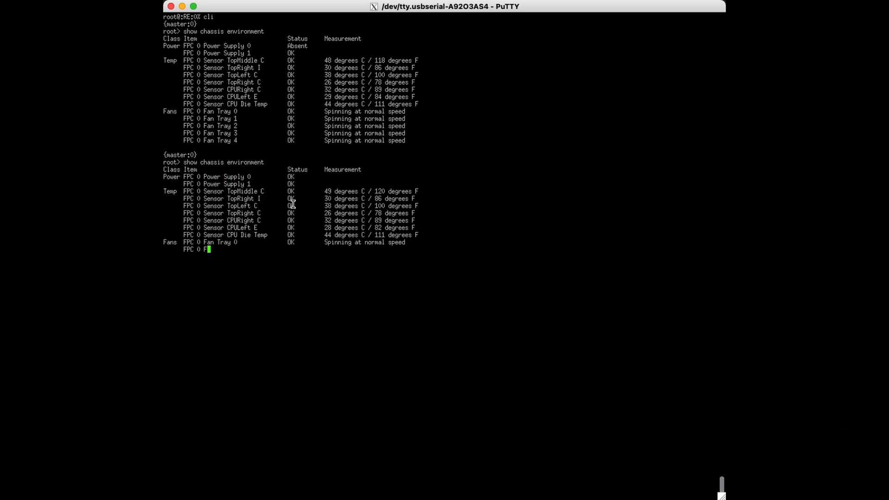
key(Return)
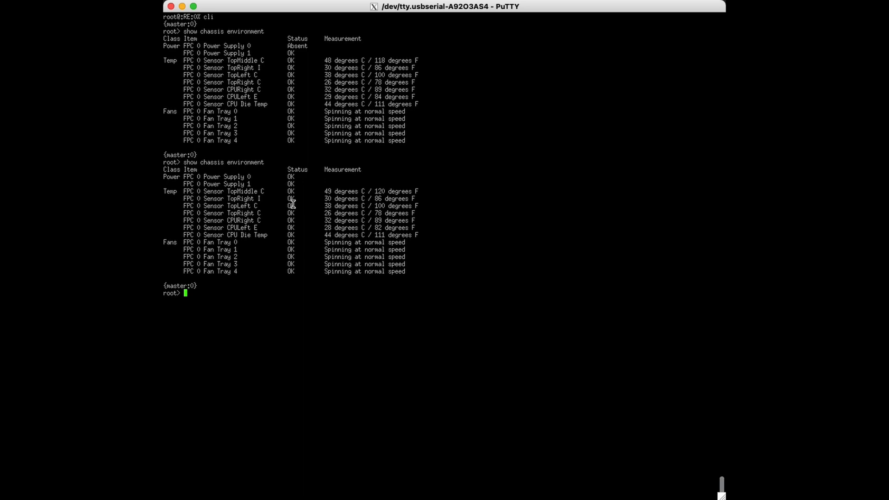